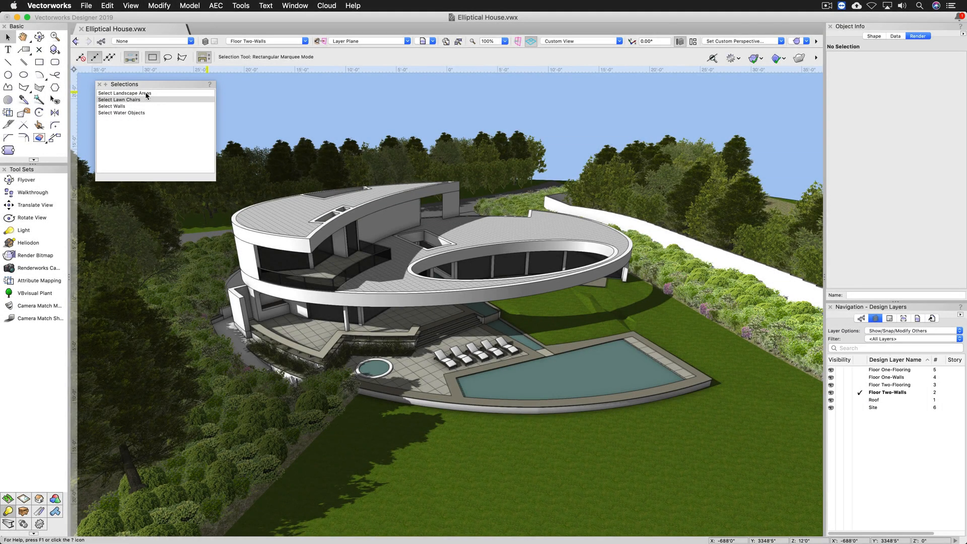
Select the landscape areas, then the lawn chairs, clear the selection, and select the walls
left_click(124, 93)
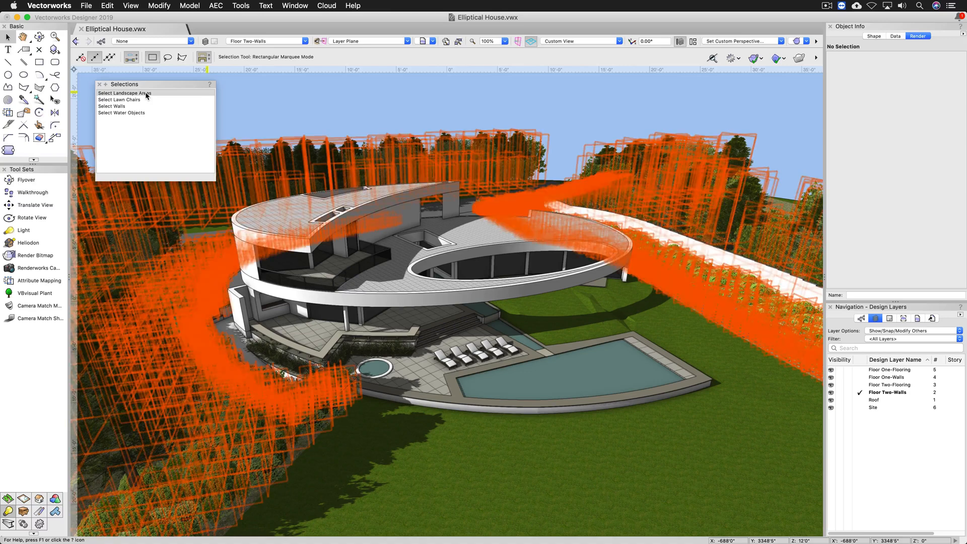
left_click(123, 93)
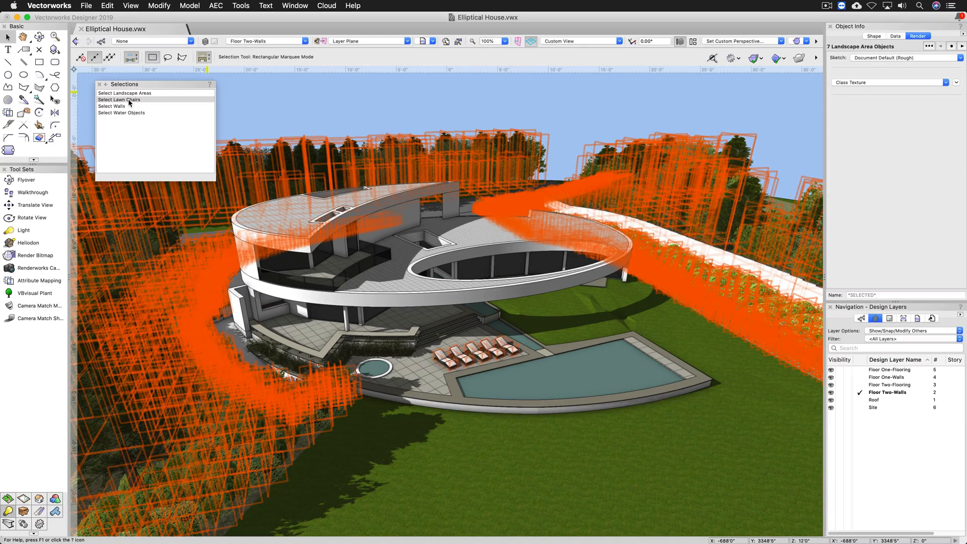
left_click(306, 101)
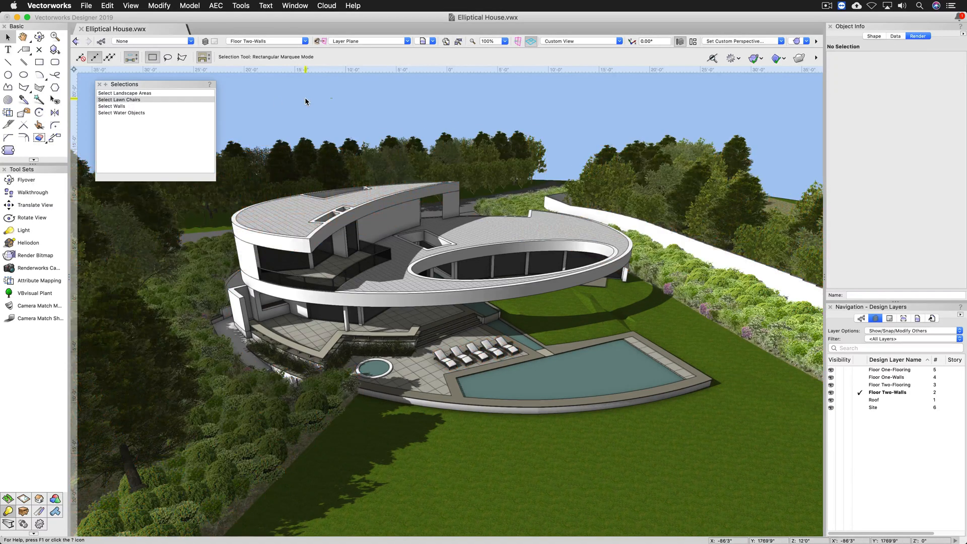
mouse_move(120, 107)
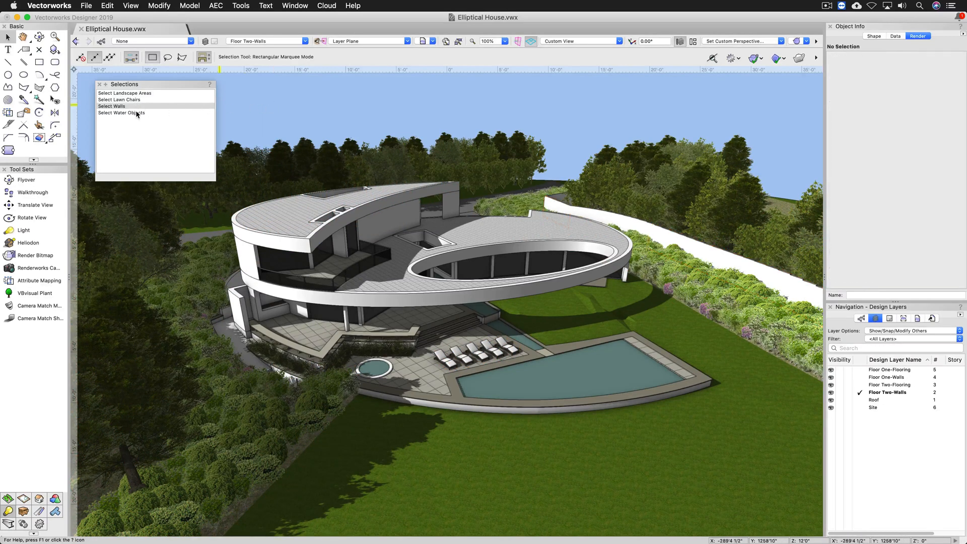
left_click(121, 113)
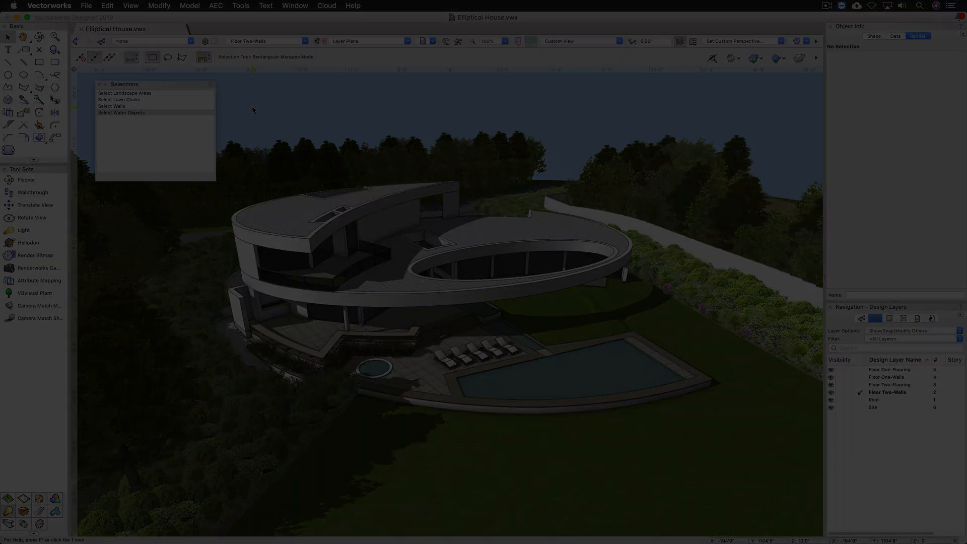
Start a Custom Selection saved as a VectorScript and bring up its criteria
left_click(241, 6)
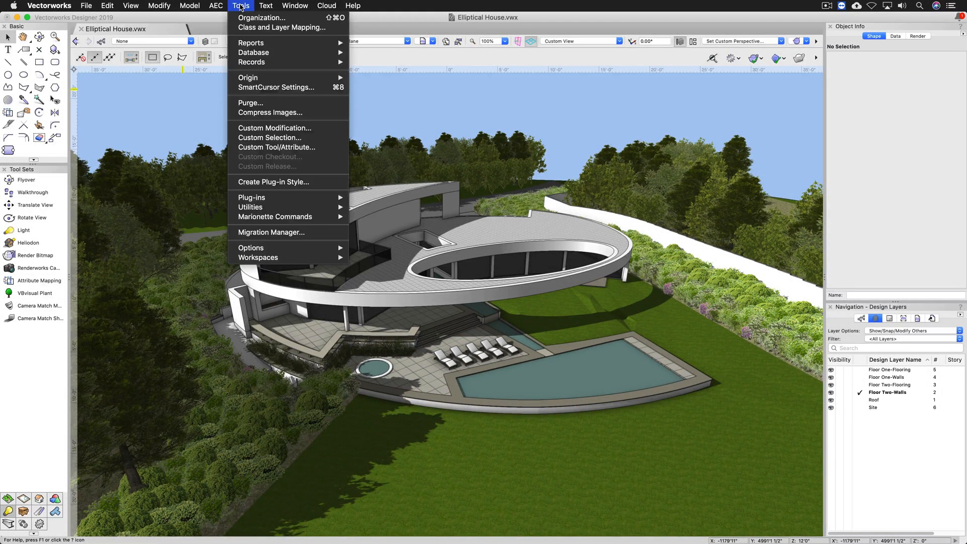
left_click(269, 138)
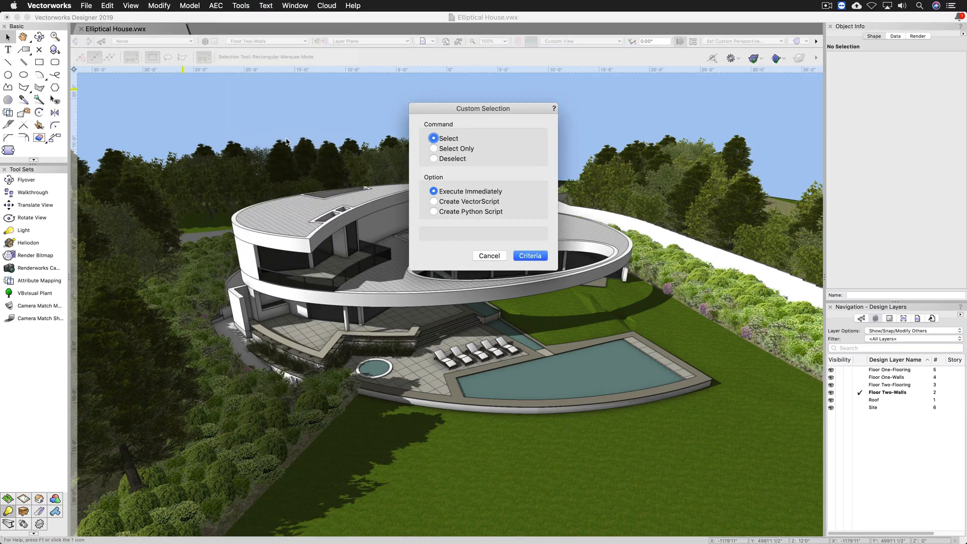
left_click(433, 212)
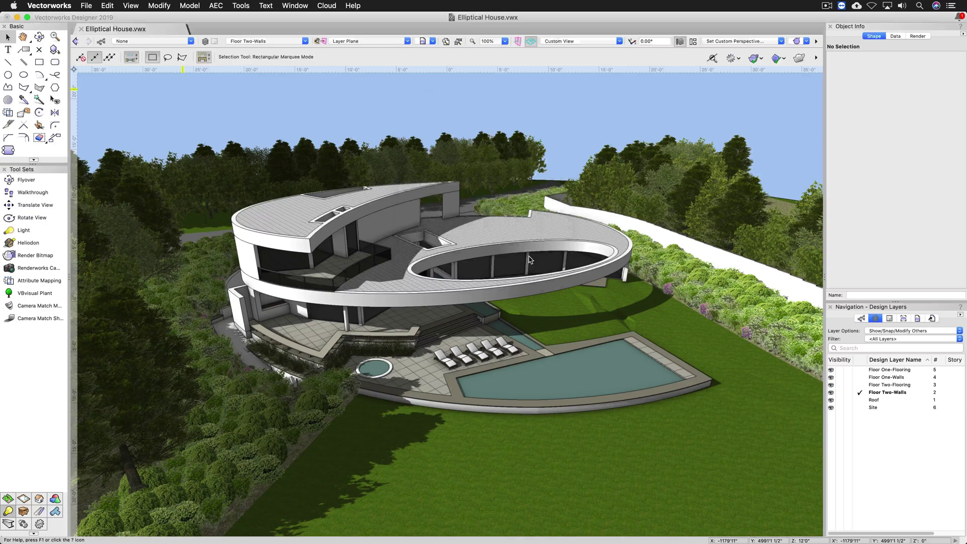
left_click(380, 159)
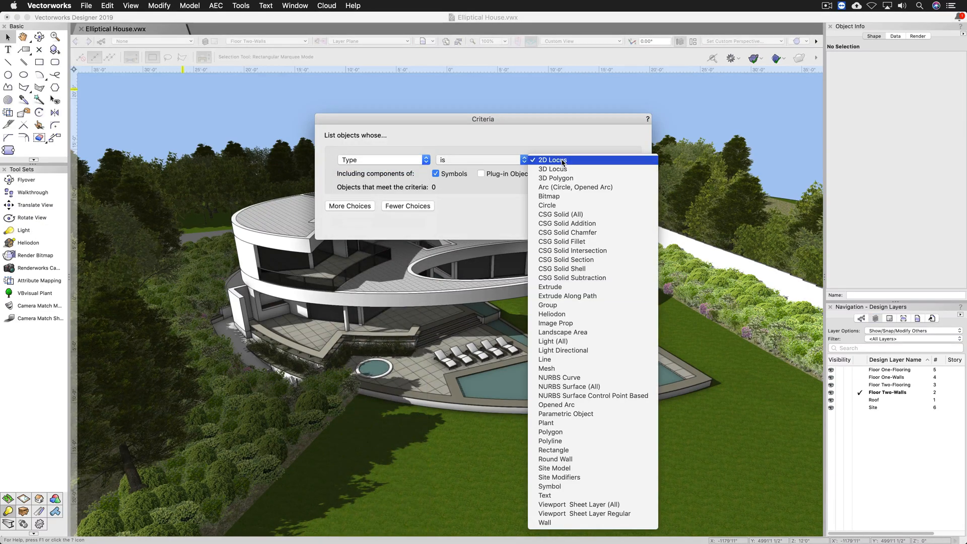
mouse_move(576, 332)
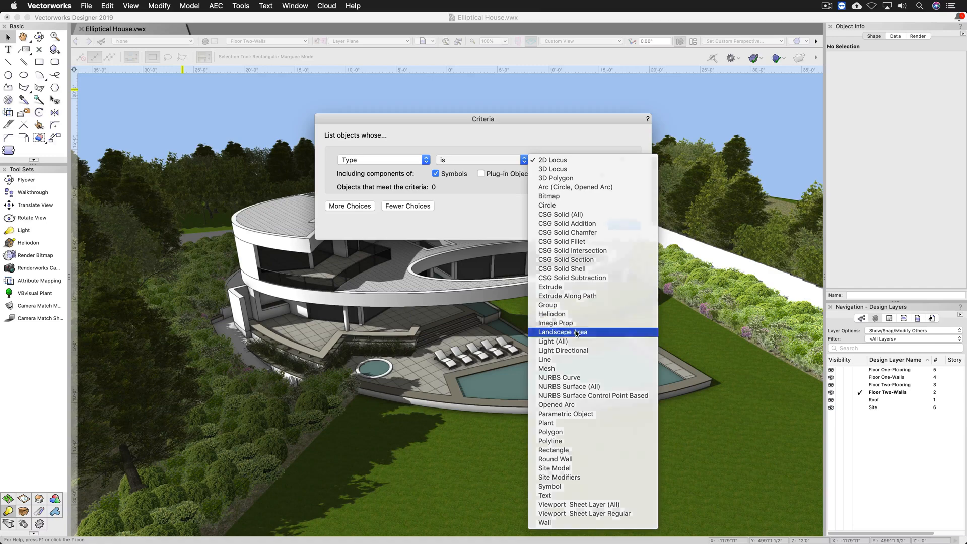
Set the criterion to Type is Landscape Area
left_click(562, 332)
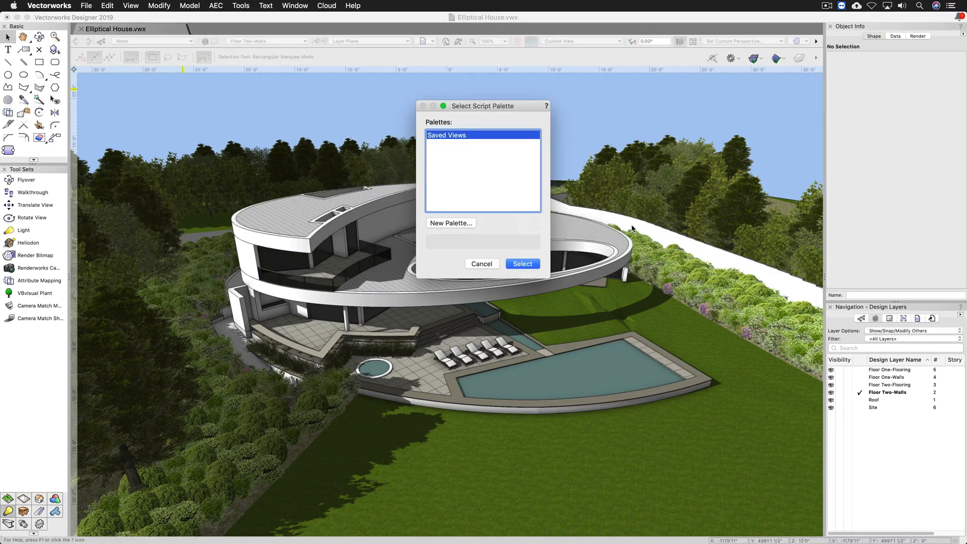
Create a new script palette named Selections and choose it for the script
left_click(451, 223)
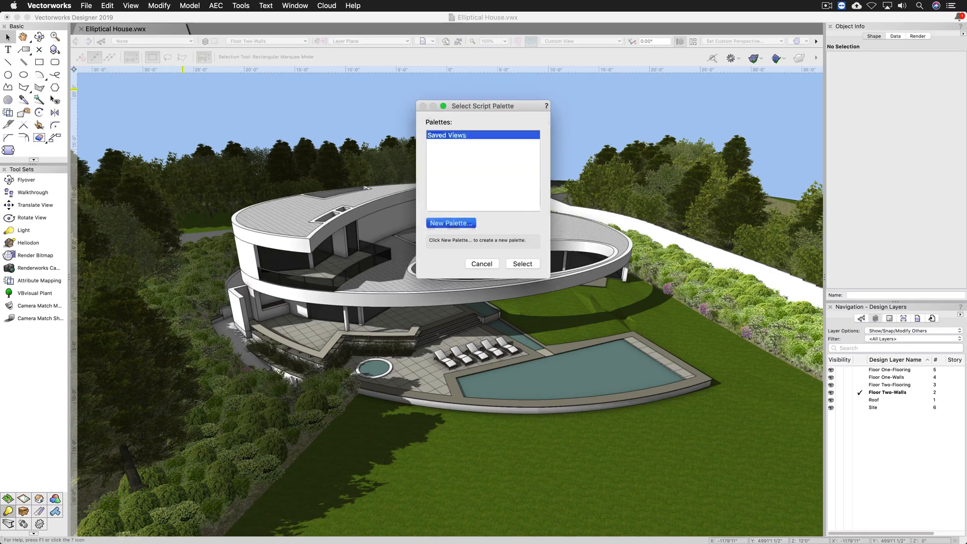
left_click(451, 223)
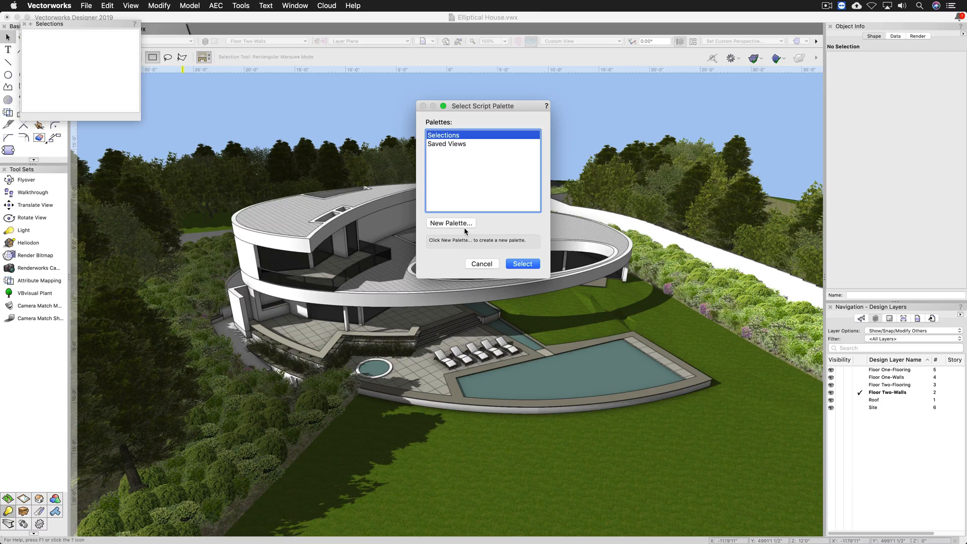
left_click(451, 223)
type("Select Landsc")
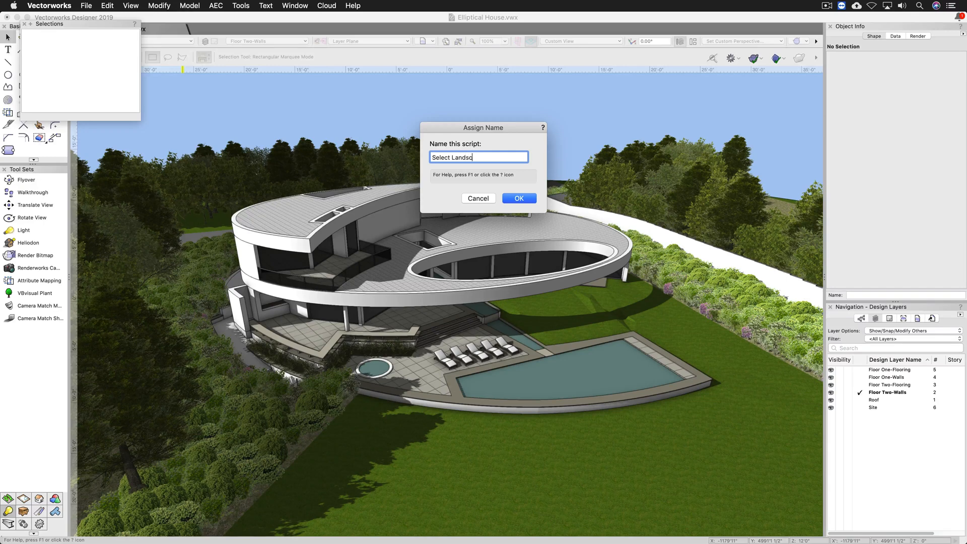
Save the script as Select Landscape Areas, run it, and reposition the Selections palette
left_click(519, 198)
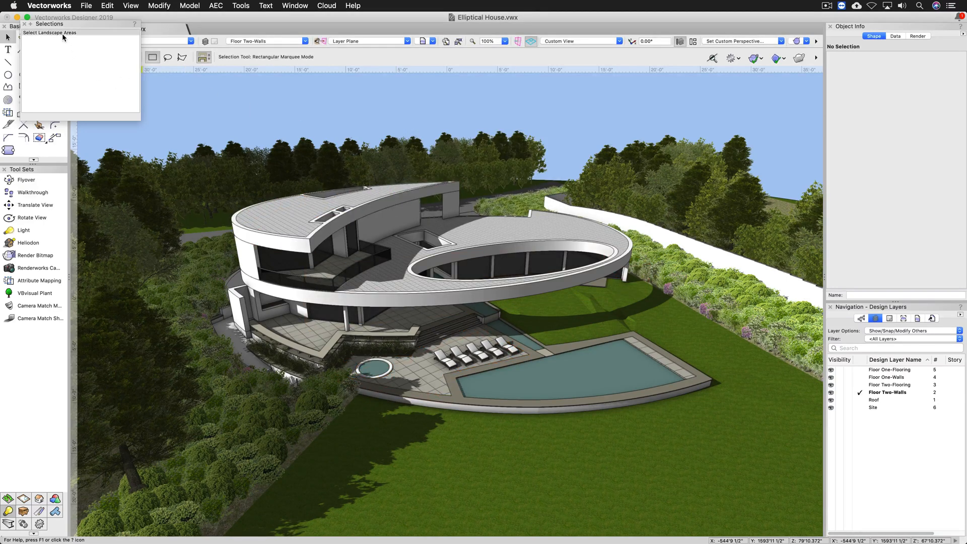
left_click(53, 33)
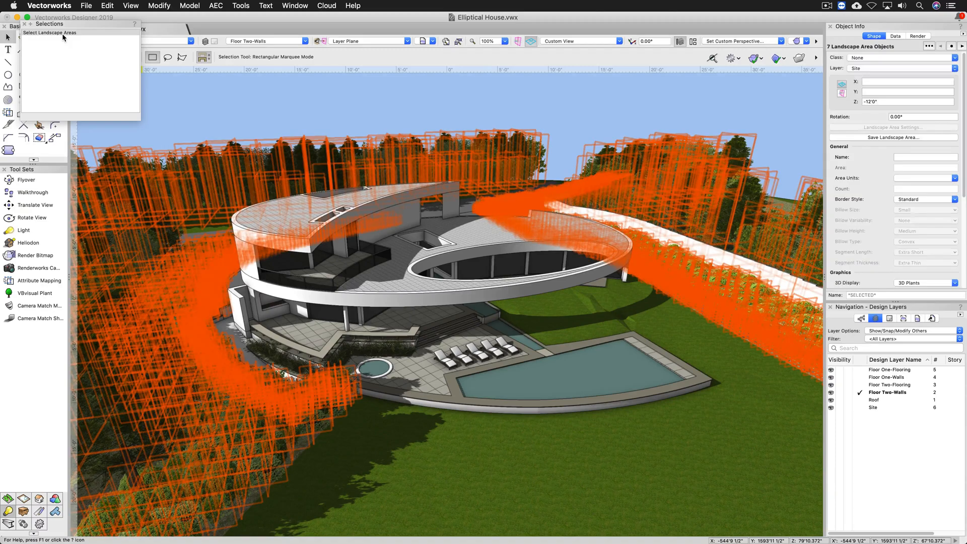
left_click_drag(48, 24, 123, 84)
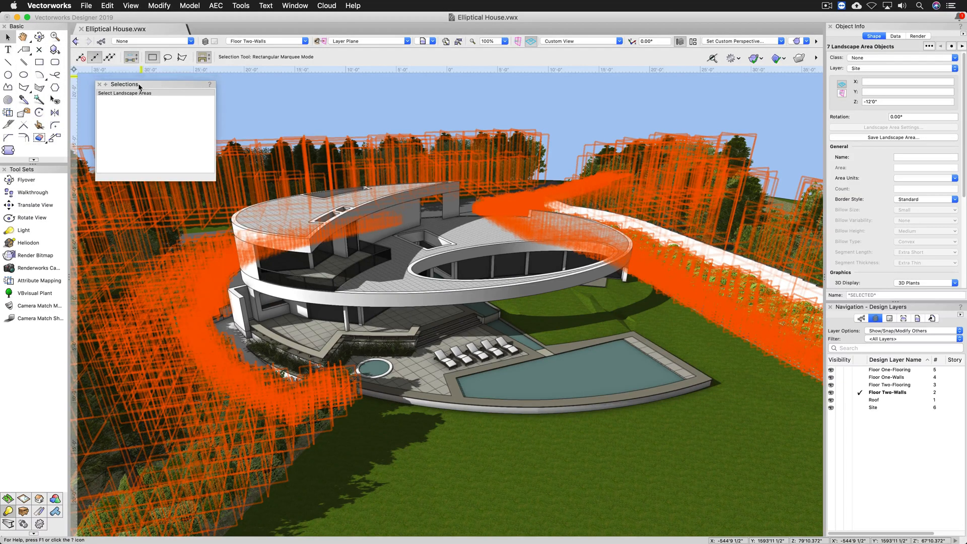